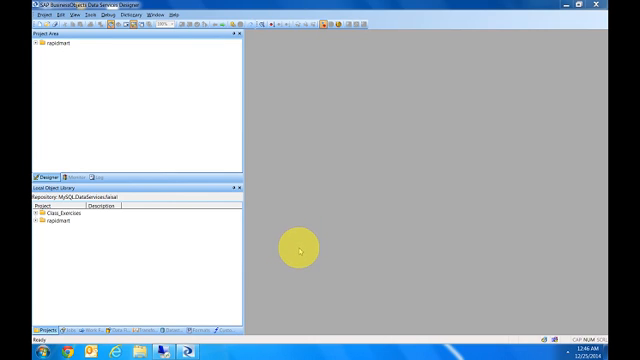
mouse_move(265, 250)
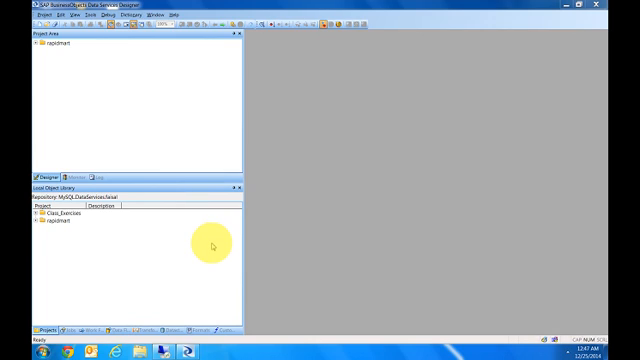
mouse_move(205, 248)
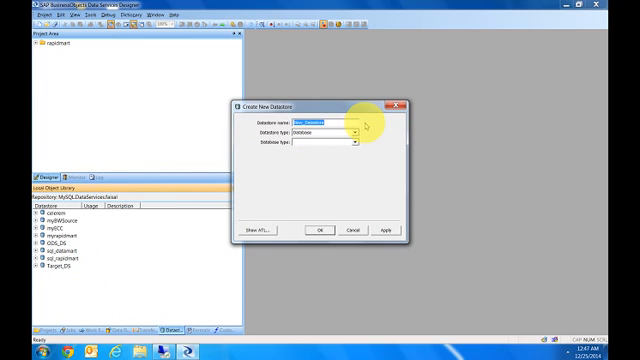
- Name the datastore SAP_ECC as an SAP Applications connection with user sfadmin and password
type("SAP_ECC")
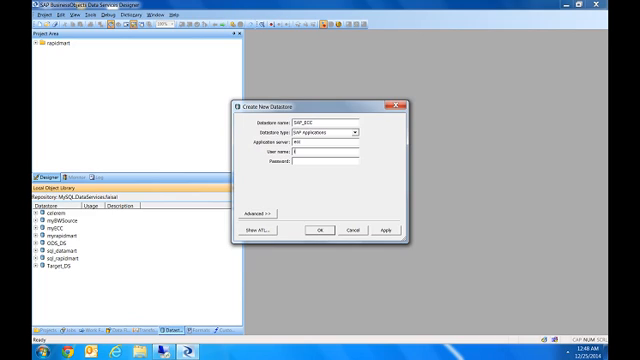
type("sfadmin")
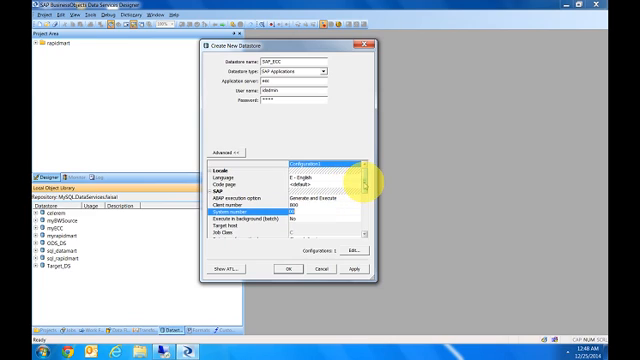
- Set data transfer method to Shared directory with SAP working directory and shared path
scroll("down", 3)
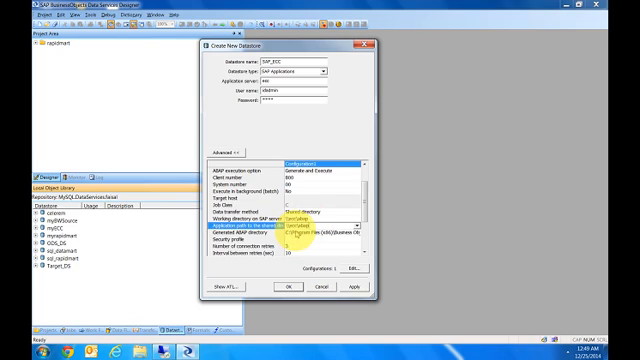
- Fill in the generated ABAP directory and save SAP_ECC to the datastore list
left_click(290, 233)
type("/sec/abap")
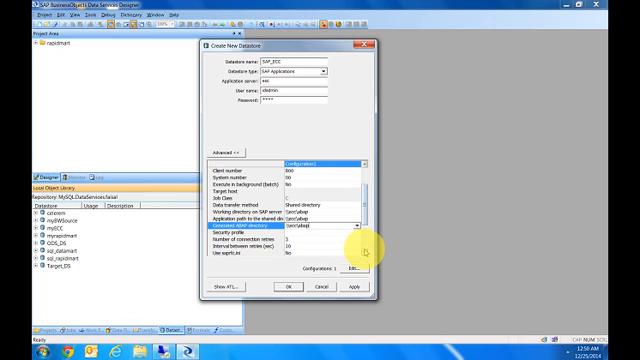
scroll("down", 3)
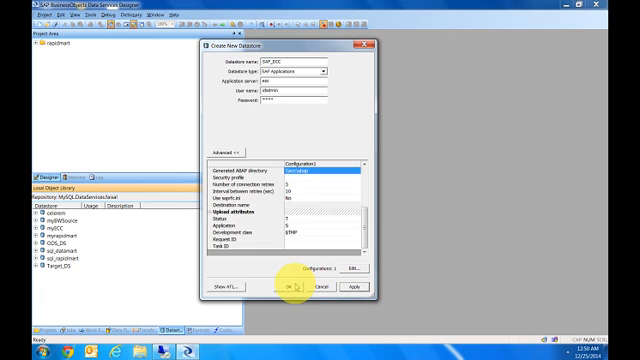
left_click(289, 287)
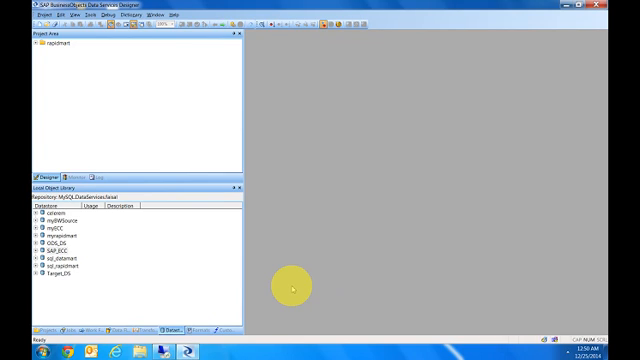
mouse_move(128, 266)
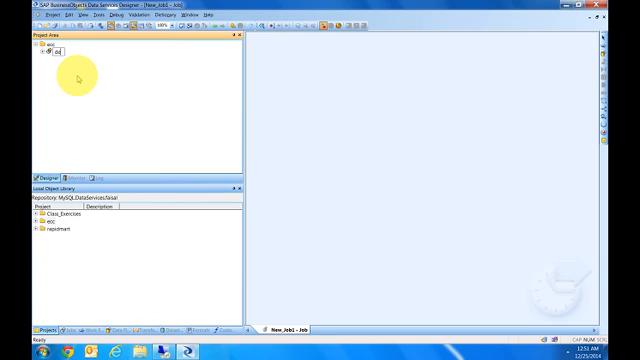
- Name the new job demo under project ecc
type("demo")
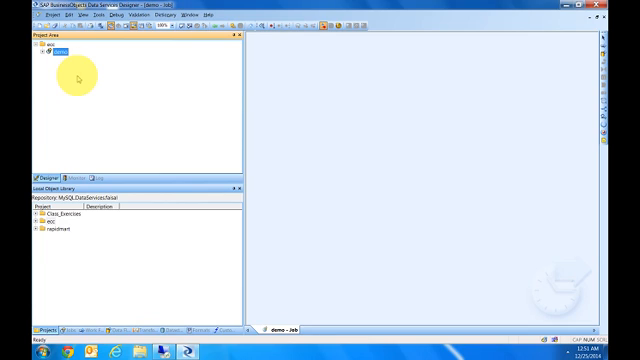
mouse_move(160, 96)
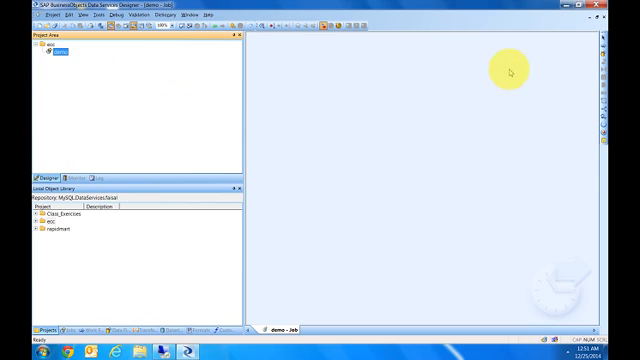
mouse_move(528, 68)
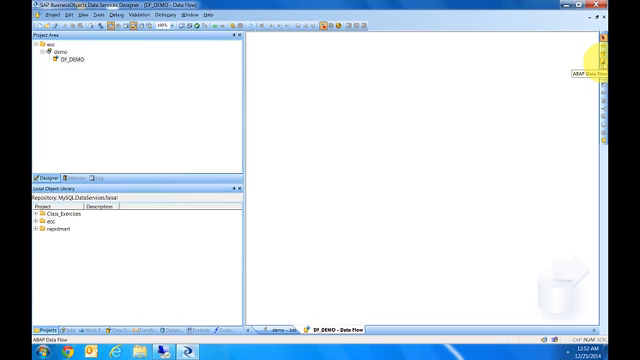
mouse_move(421, 105)
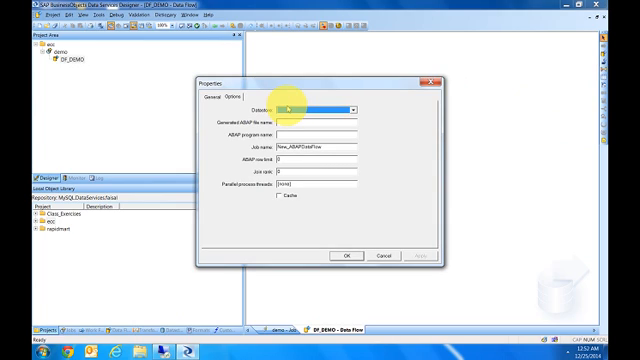
- Tie the new ABAP data flow to the SAP_ECC datastore
left_click(315, 104)
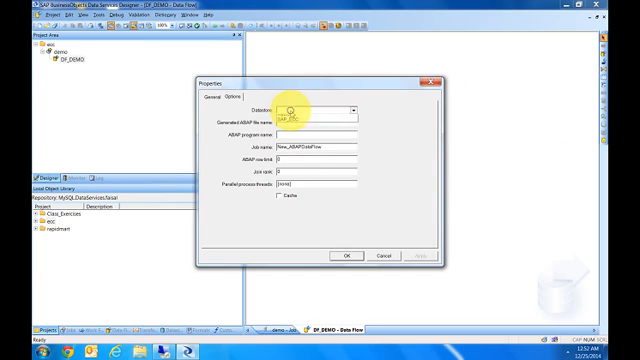
left_click(352, 107)
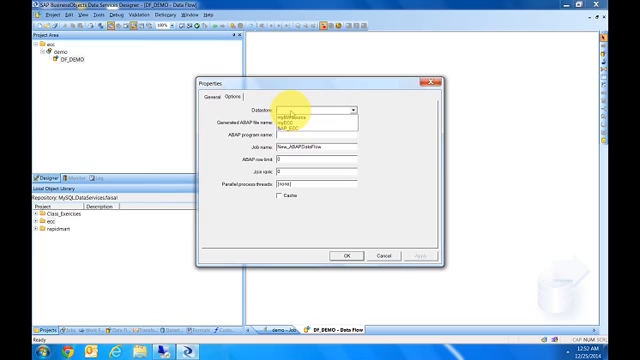
left_click(290, 115)
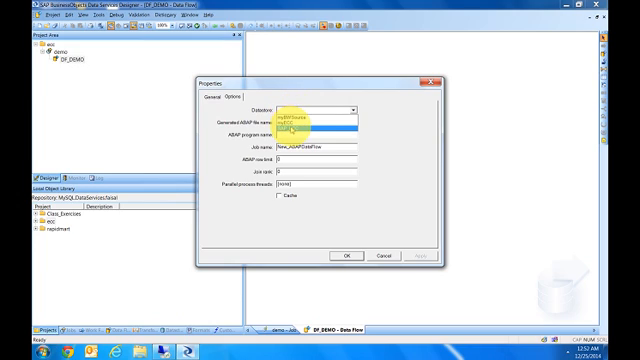
left_click(320, 130)
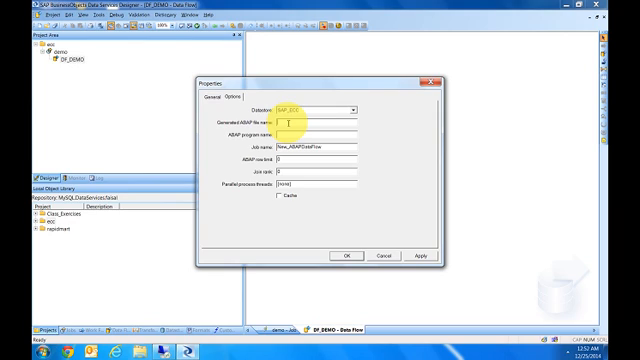
type("demo.aba")
left_click(317, 134)
type("zdemo")
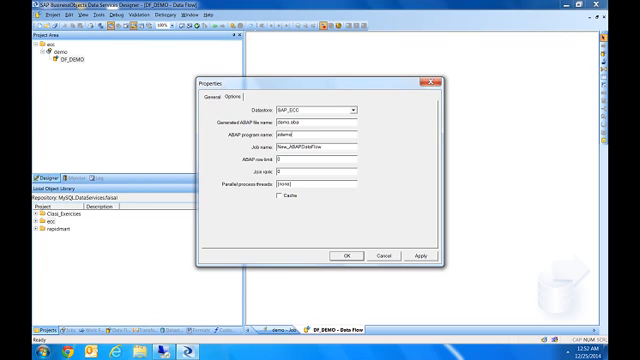
- Rename the ABAP data flow to ADF_DEMO and confirm
triple_click(307, 151)
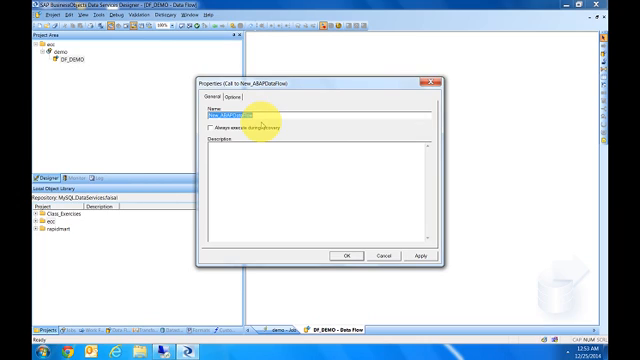
type("ACE")
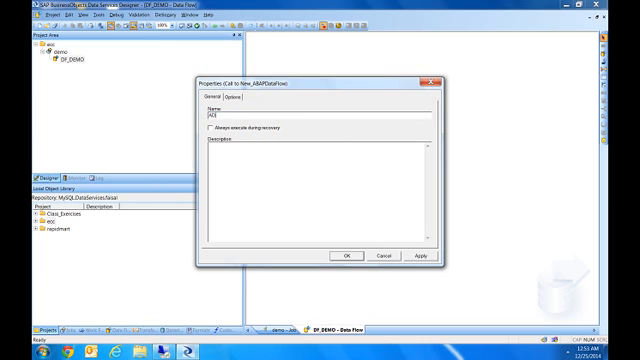
type("DF_DEMO")
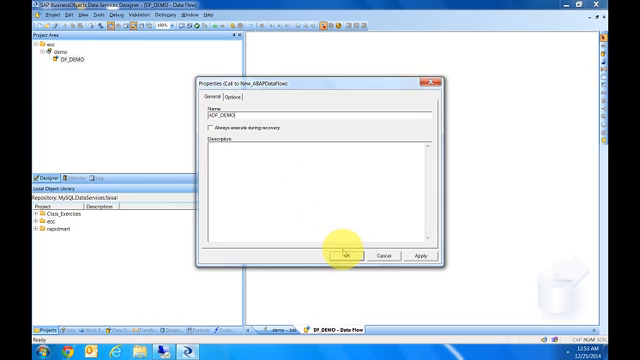
left_click(344, 256)
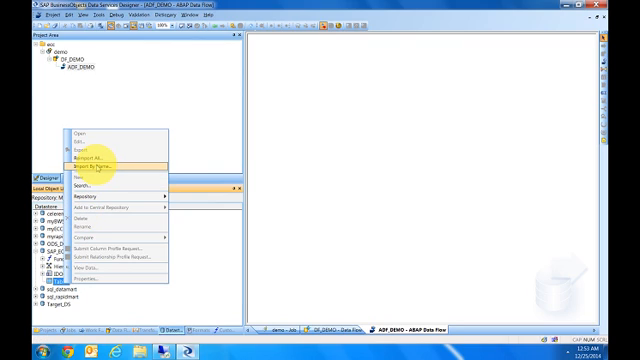
- Import the MARA table by name into SAP_ECC's tables
left_click(100, 164)
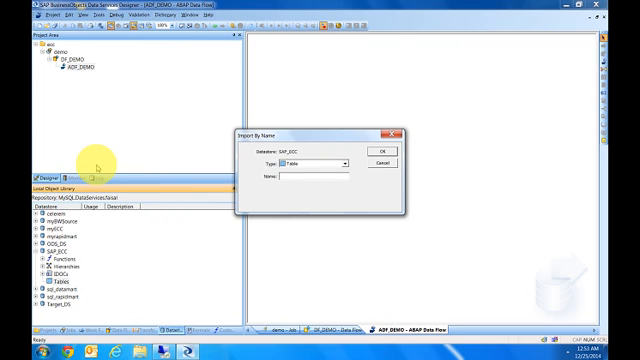
type("MARA")
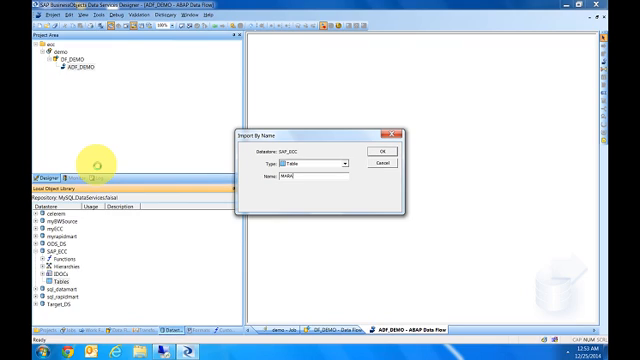
left_click(383, 152)
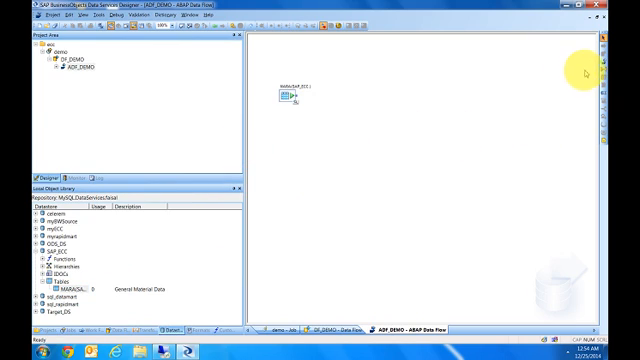
mouse_move(355, 108)
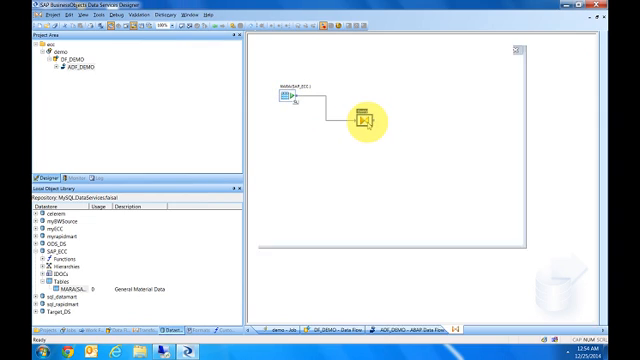
- Define the Query's output columns from the MARA source
double_click(358, 118)
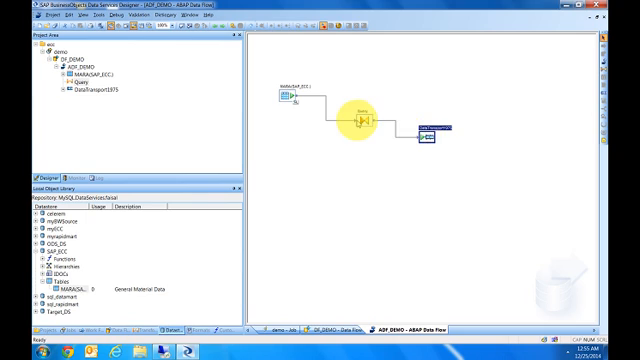
- Set DataTransport1975's output file to demomara.txt with replace file
double_click(359, 119)
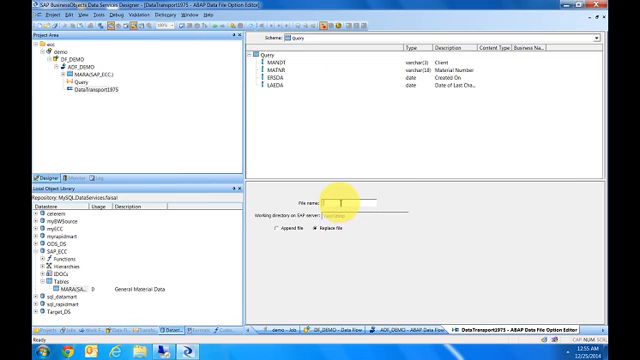
type("ok")
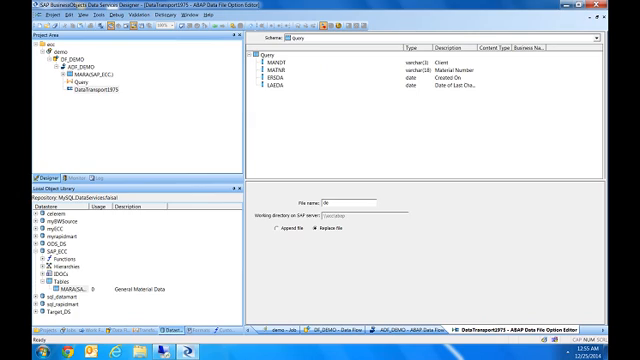
type("demomara.dat")
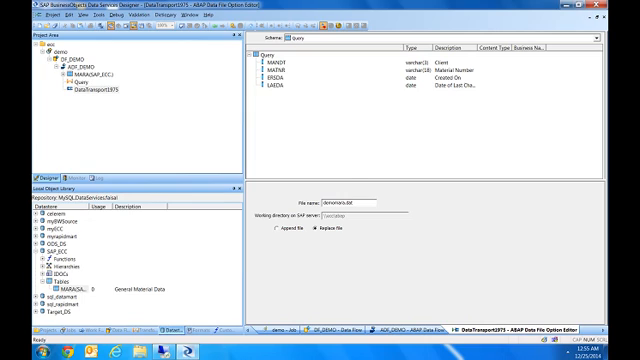
mouse_move(330, 180)
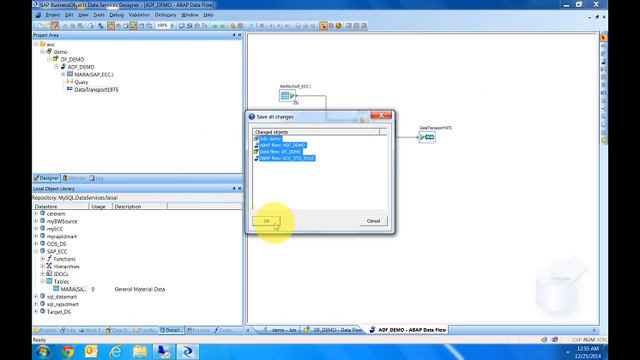
left_click(267, 221)
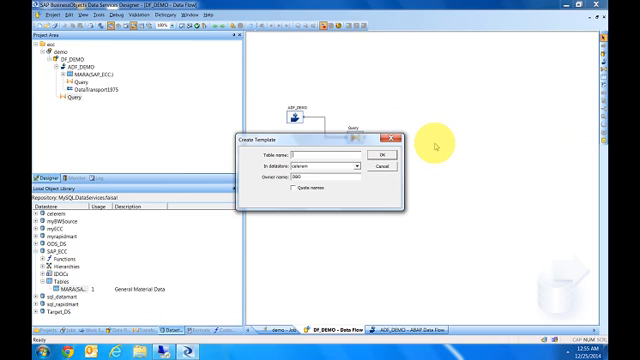
- Name the template table ZDEMO and place it in the sql_datamart datastore
type("DEMO")
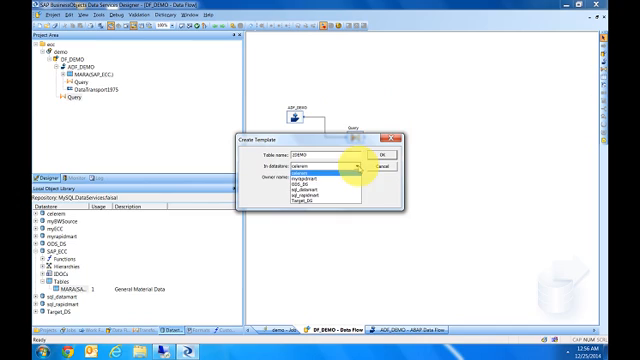
left_click(320, 189)
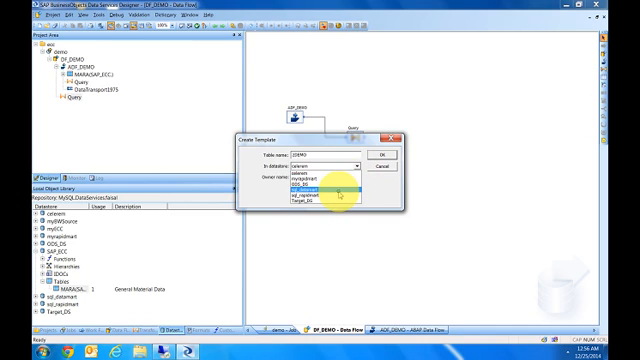
left_click(377, 149)
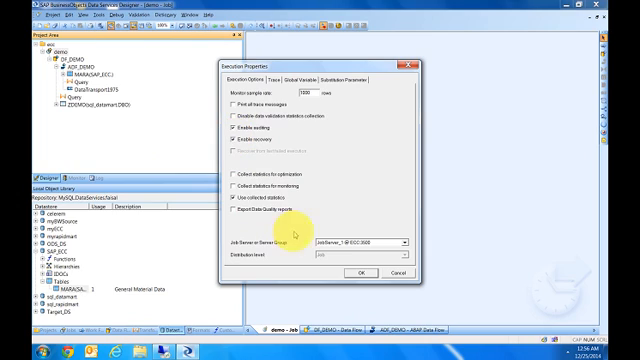
- Execute the demo job with default execution properties
left_click(357, 272)
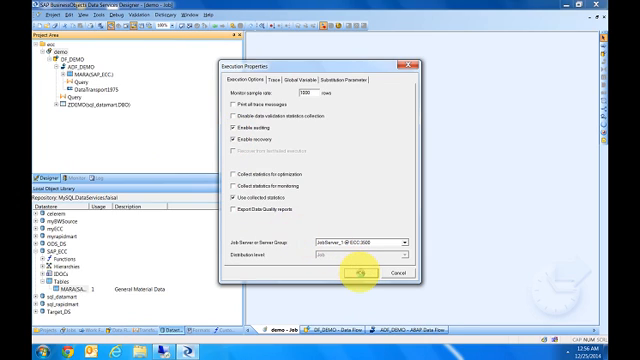